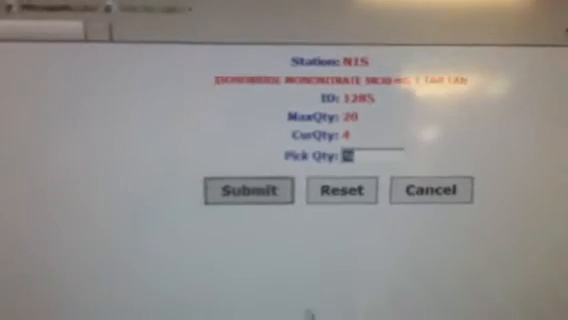
Enter and submit the pick quantity for the station N15 medication so the label prints
{"action": "left_click", "coordinate": [252, 192]}
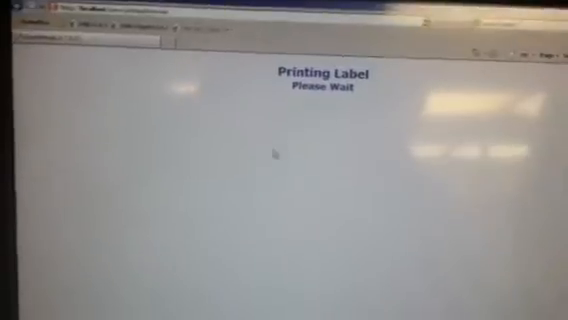